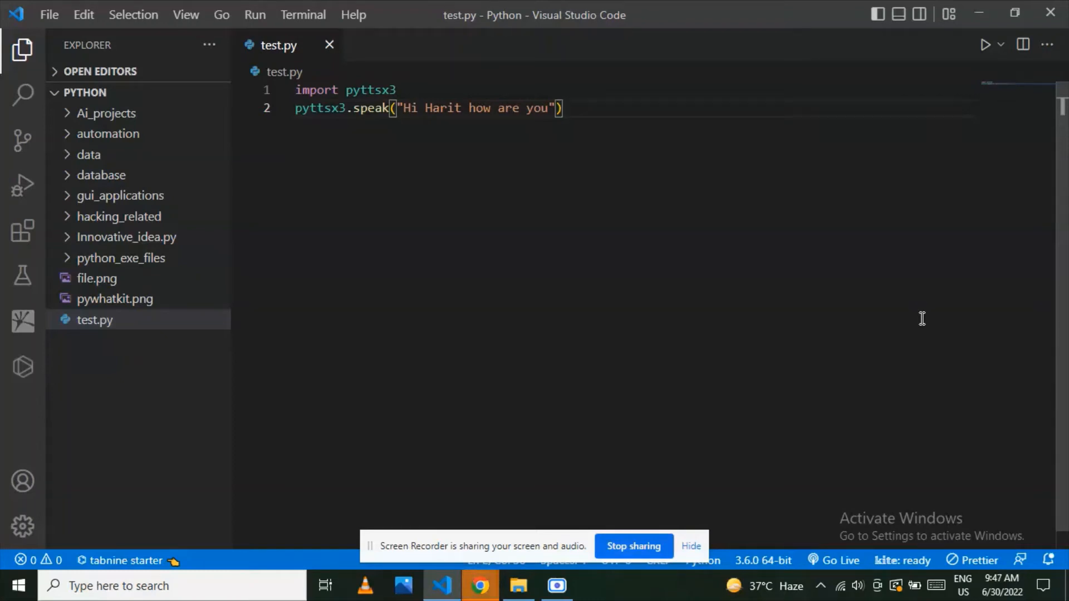
mouse_move(1033, 262)
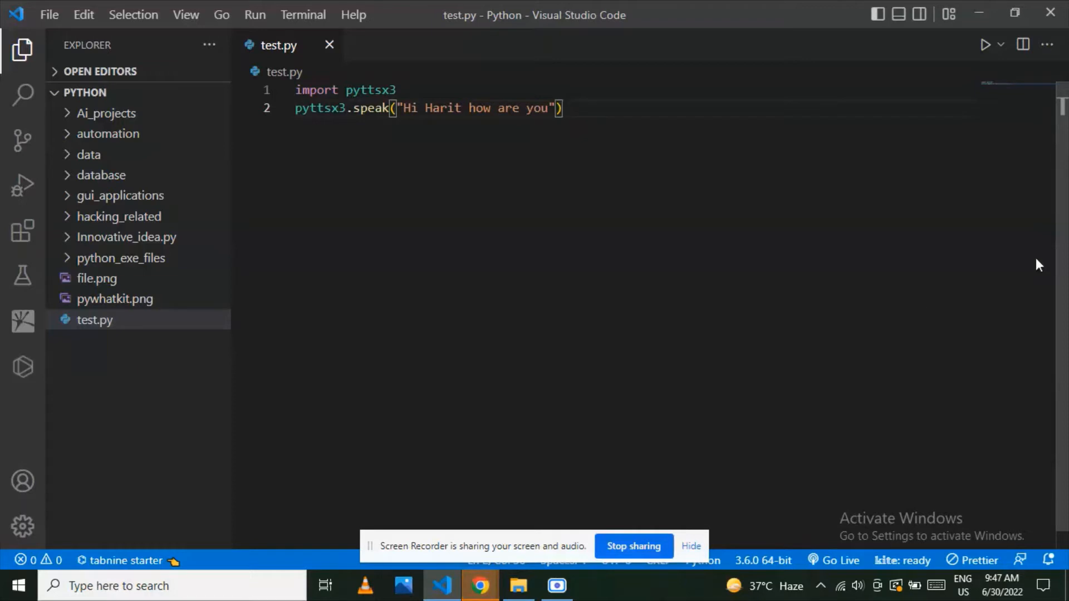
mouse_move(783, 204)
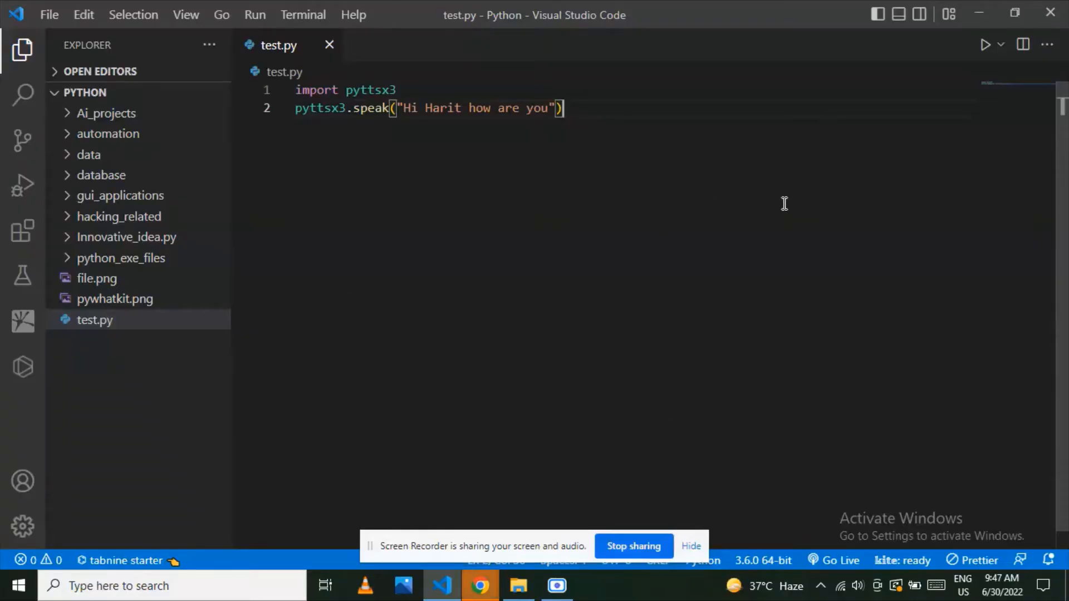
mouse_move(763, 200)
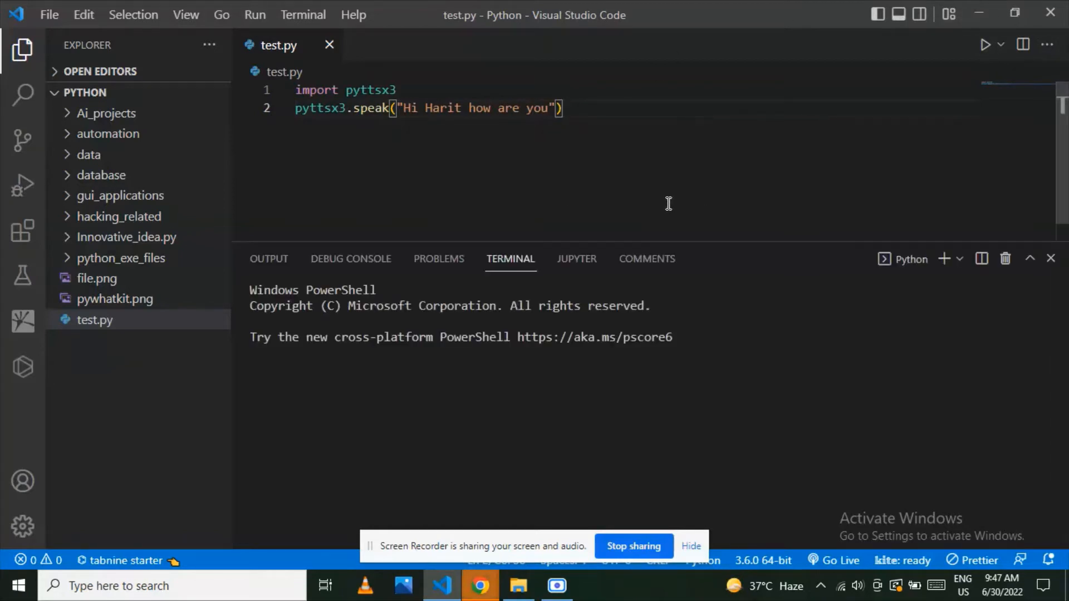
Run the text-to-speech script, then confirm renaming test.py to test.pyw.
click(984, 45)
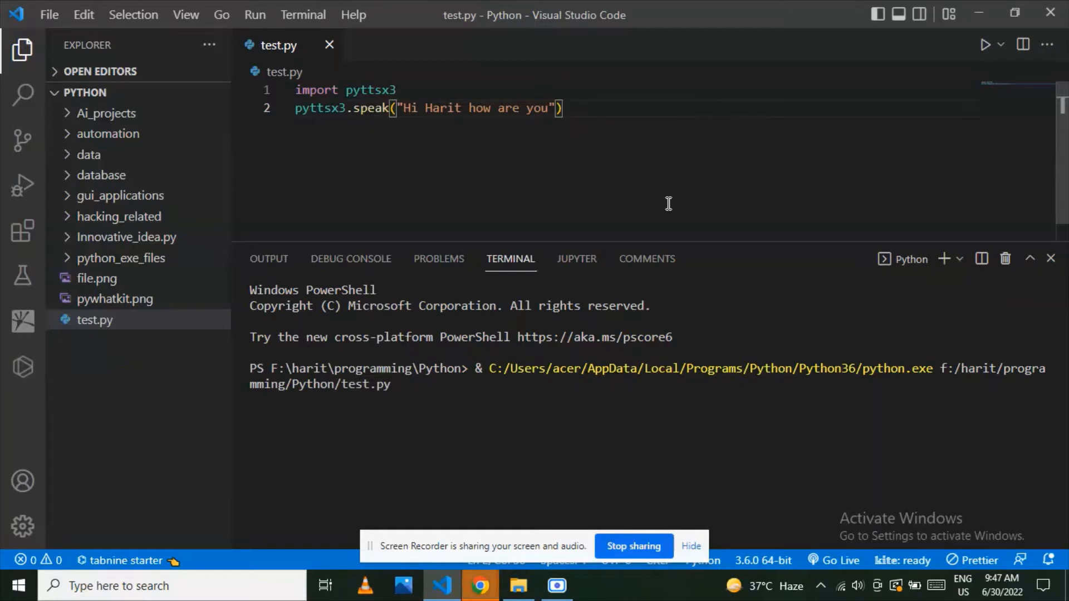
mouse_move(581, 466)
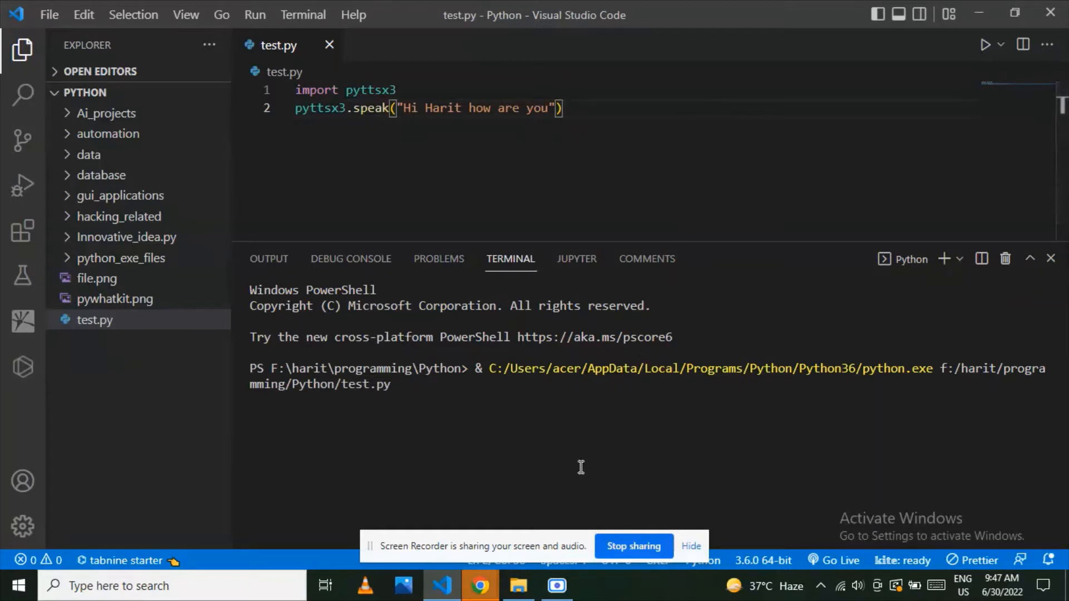
mouse_move(648, 165)
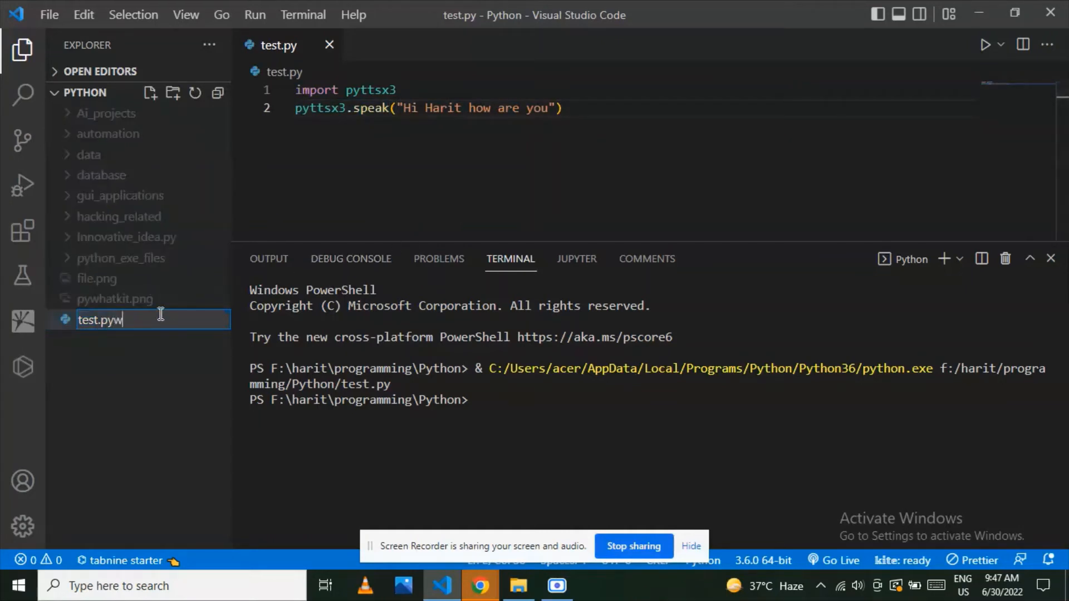
key(Enter)
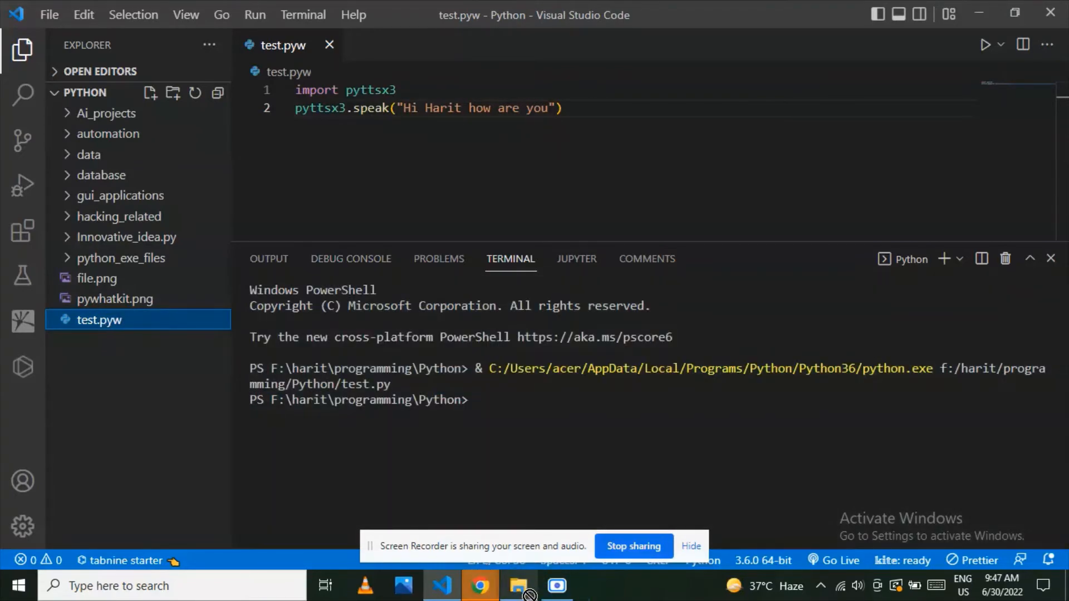
Check test.pyw in the Music folder shows as a no-console Python file, then return to the editor.
click(517, 585)
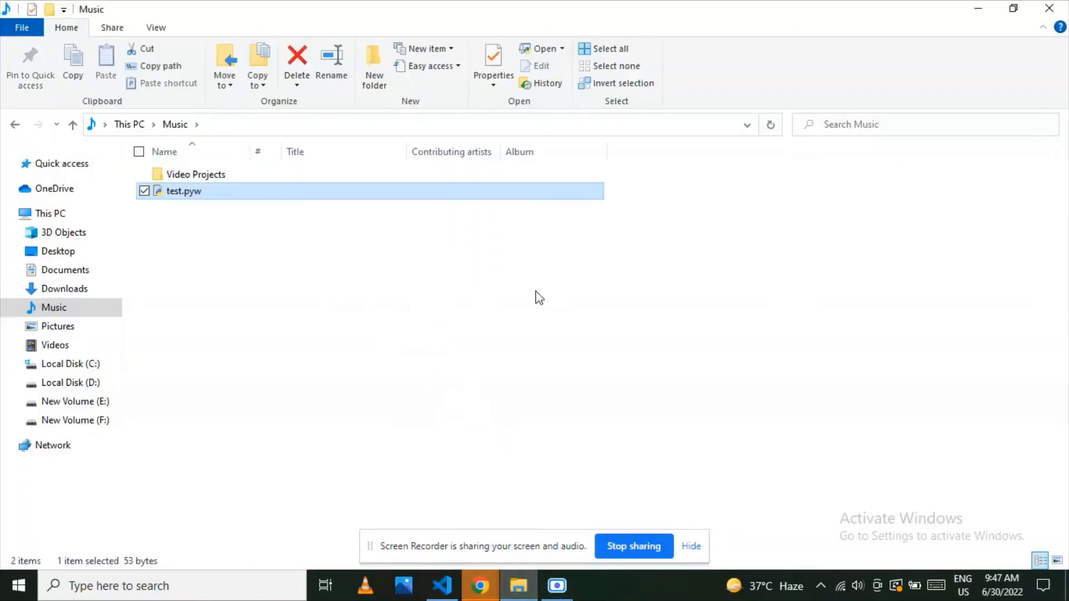
mouse_move(409, 358)
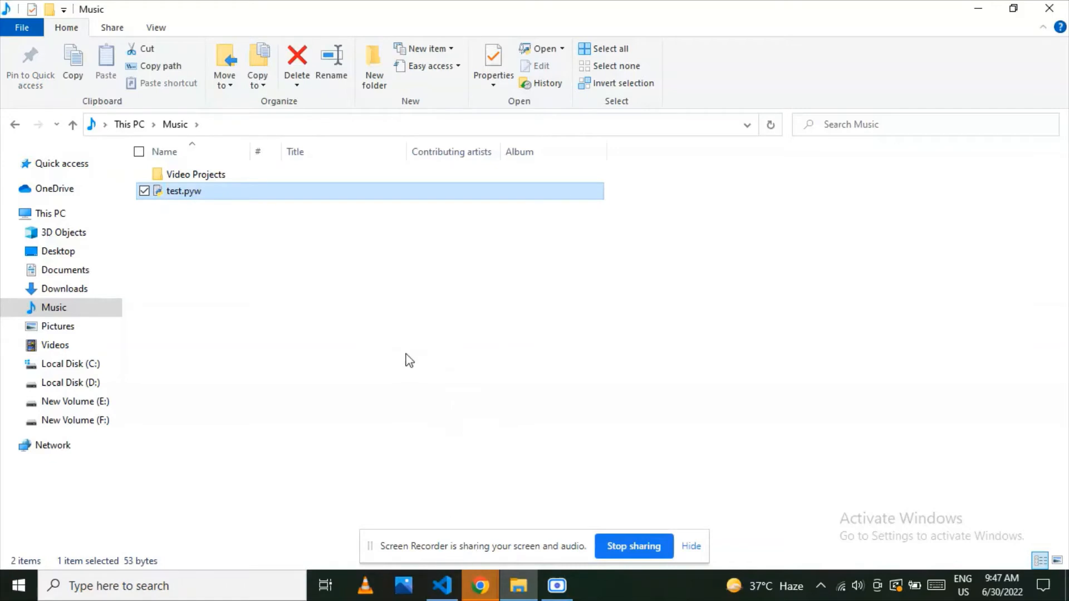
mouse_move(533, 378)
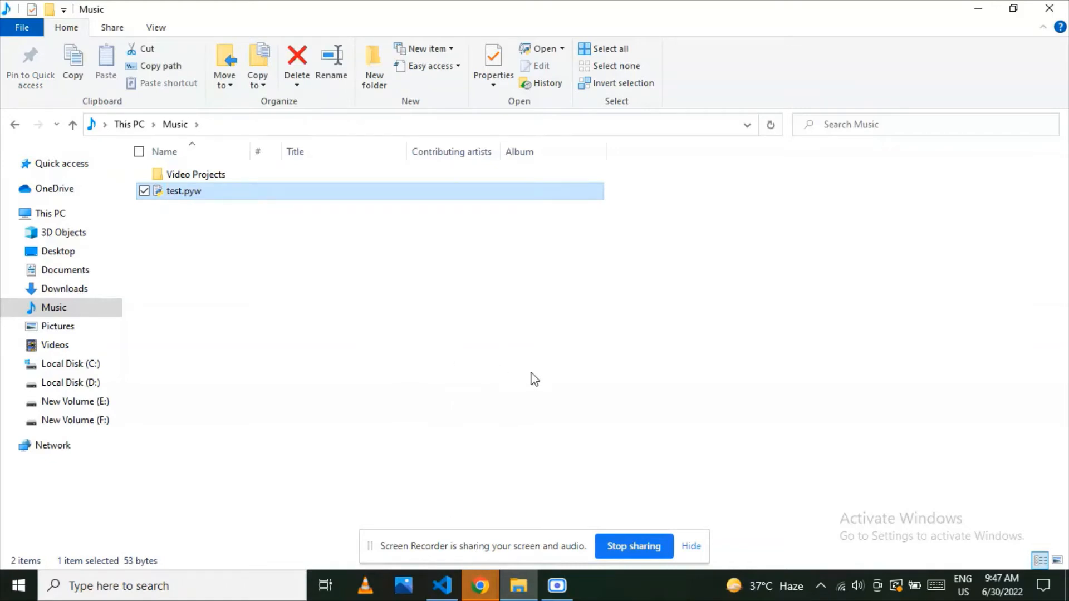
mouse_move(493, 212)
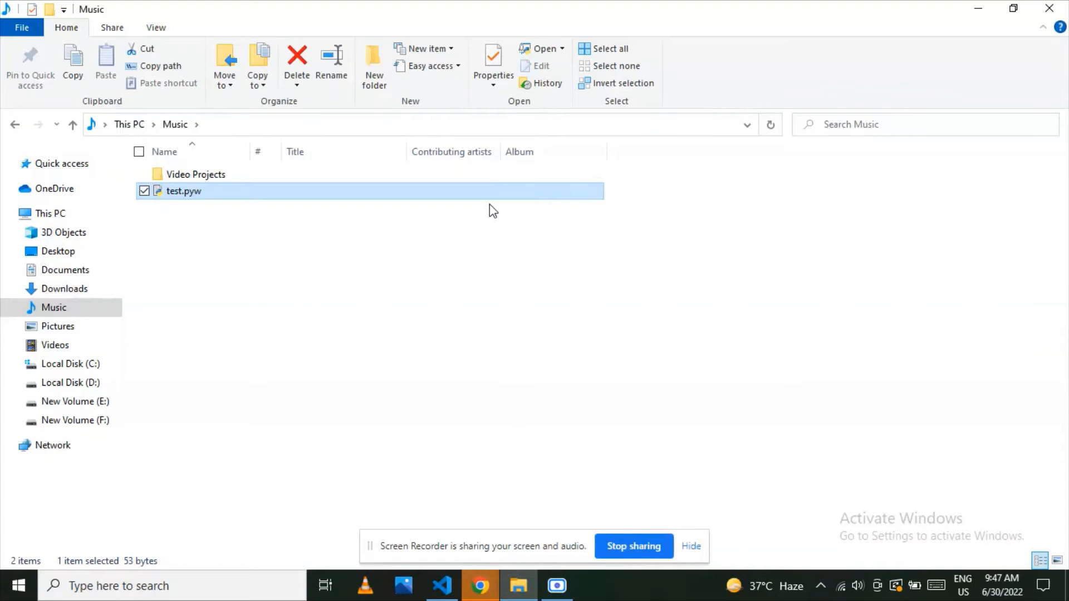
mouse_move(238, 210)
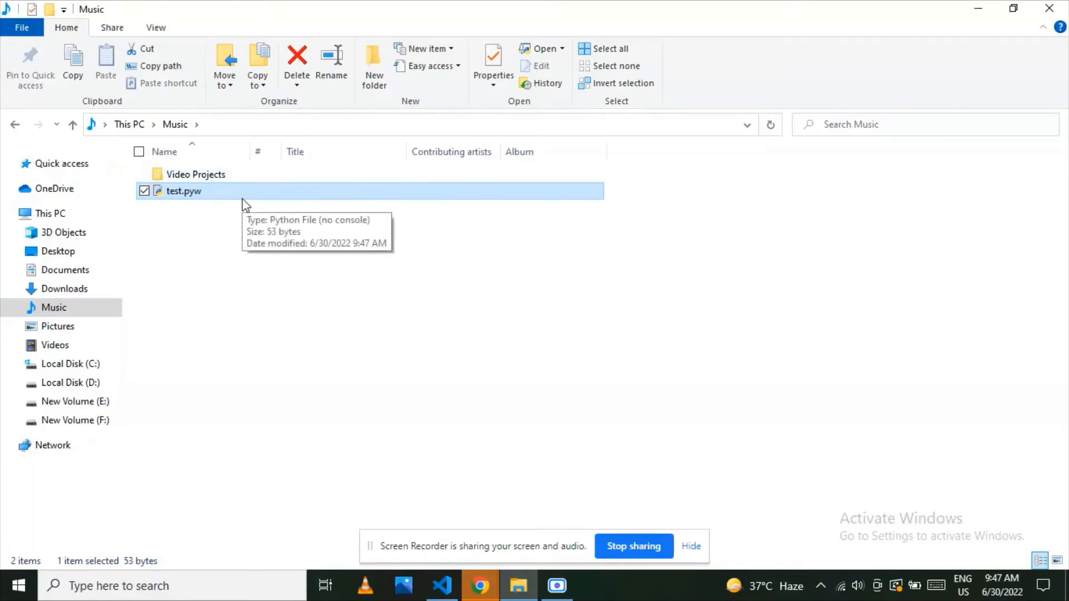
mouse_move(245, 205)
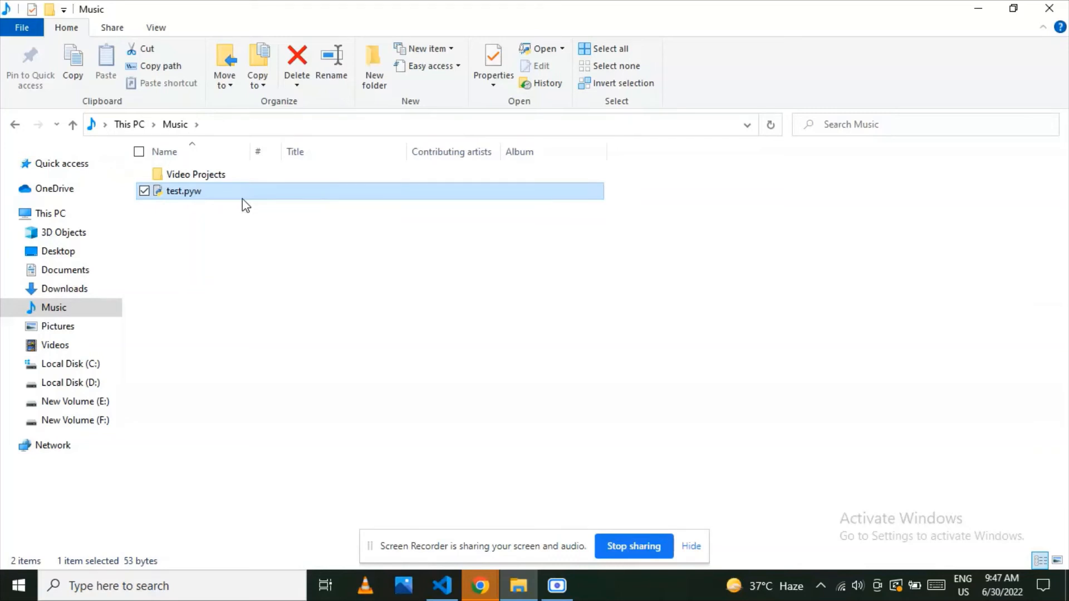
mouse_move(383, 327)
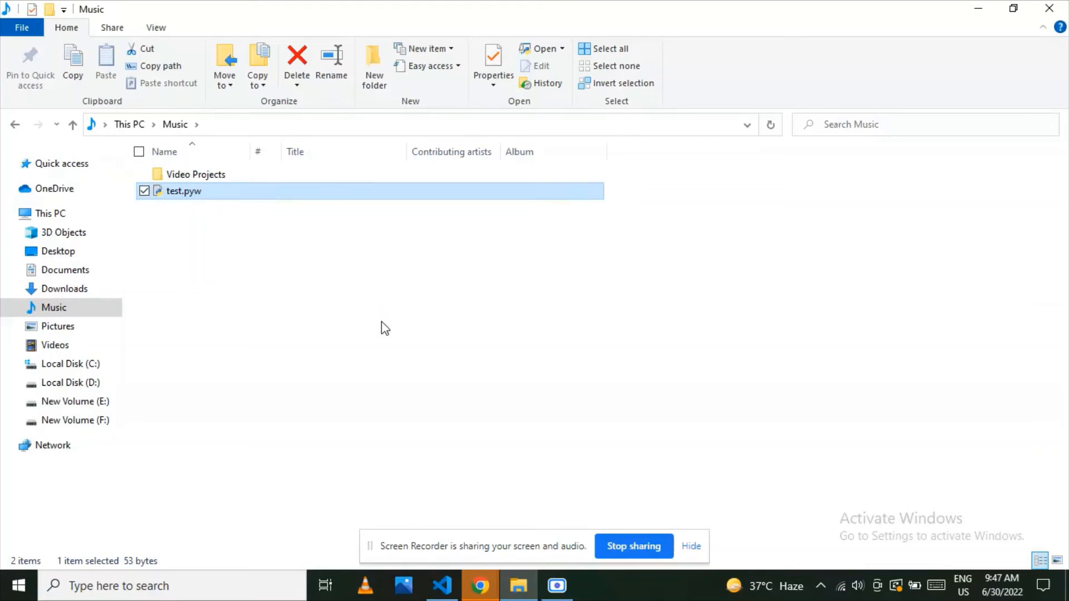
mouse_move(363, 363)
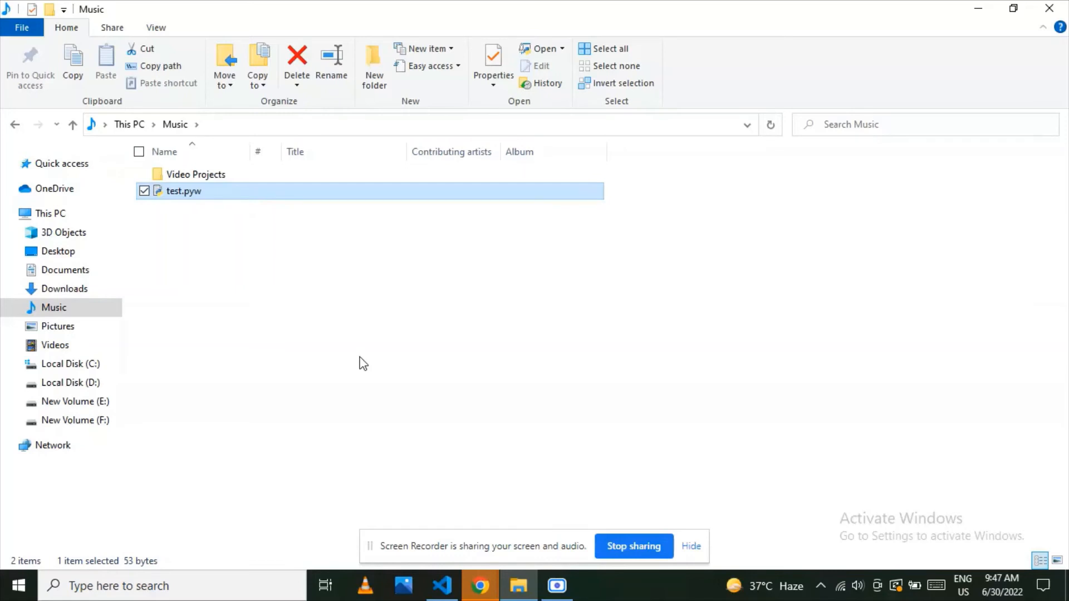
mouse_move(84, 307)
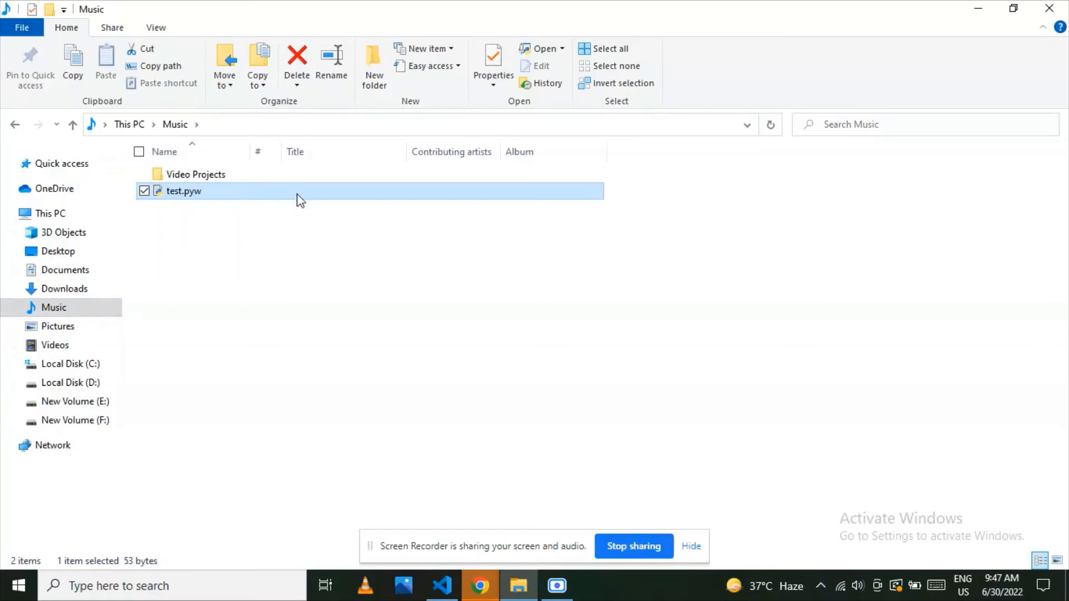
mouse_move(325, 200)
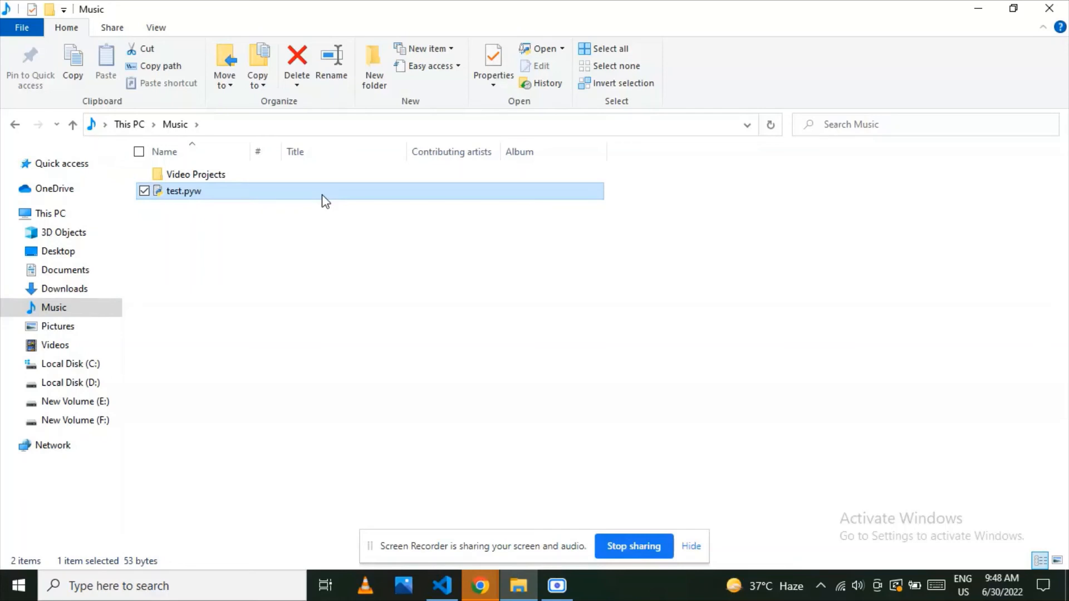
click(441, 585)
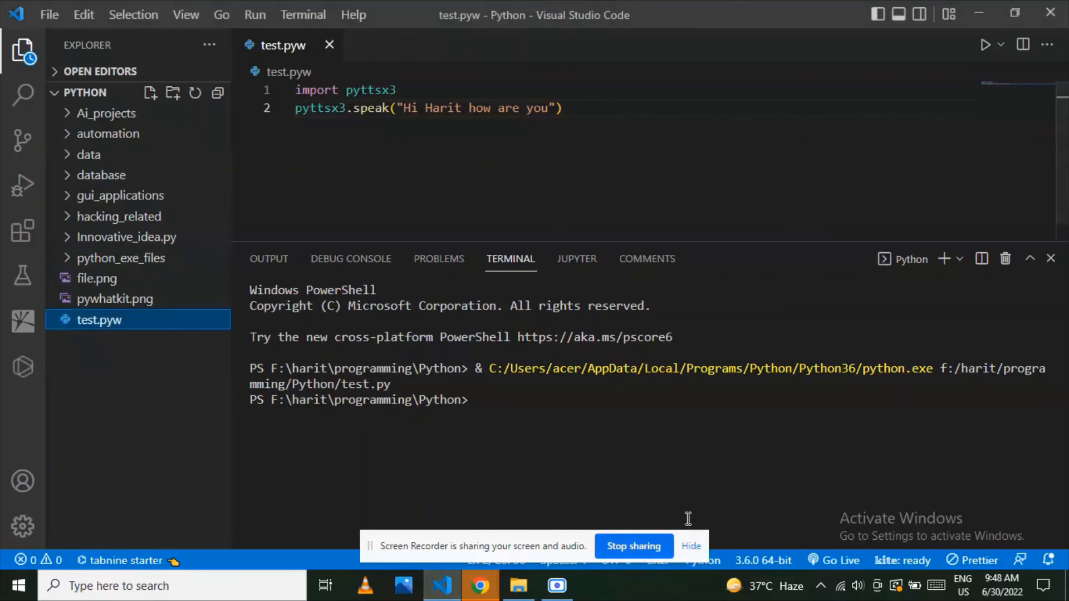
mouse_move(712, 357)
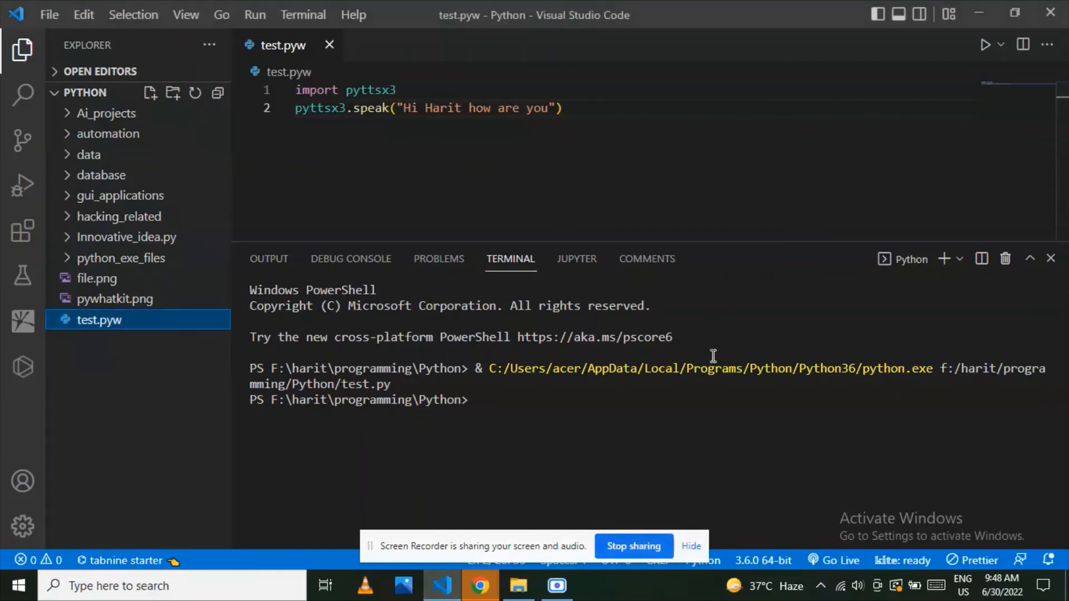
mouse_move(651, 529)
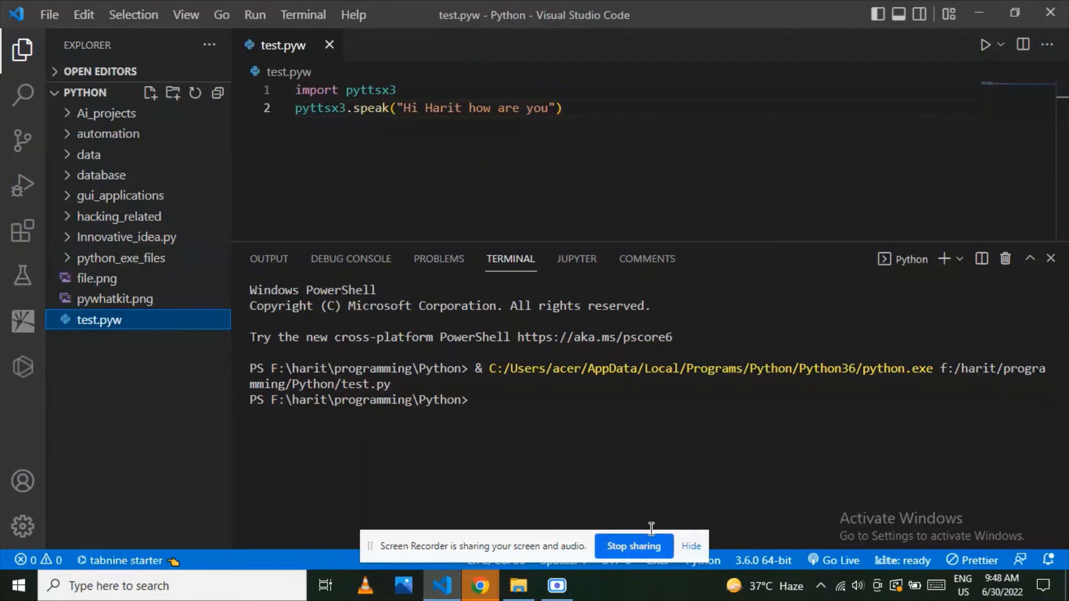